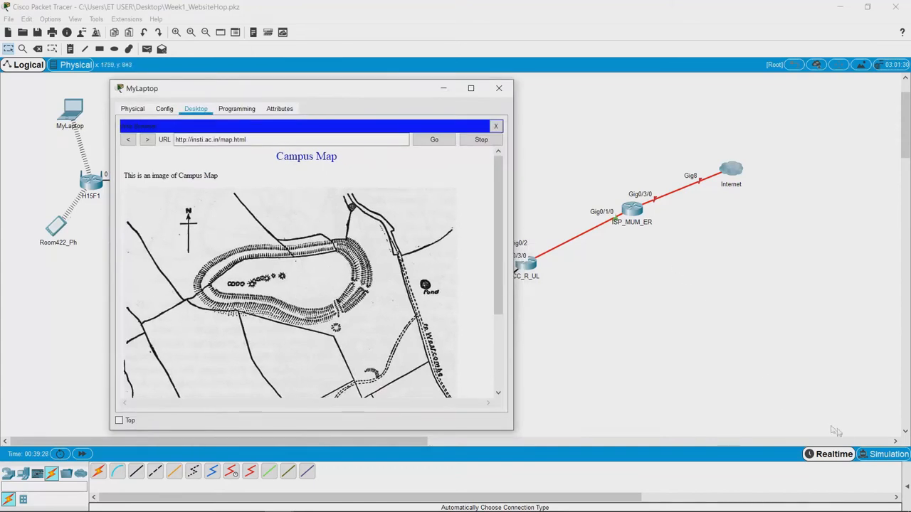
- Close MyLaptop's campus map browser window to return to the topology
{"action": "left_click", "coordinate": [888, 454]}
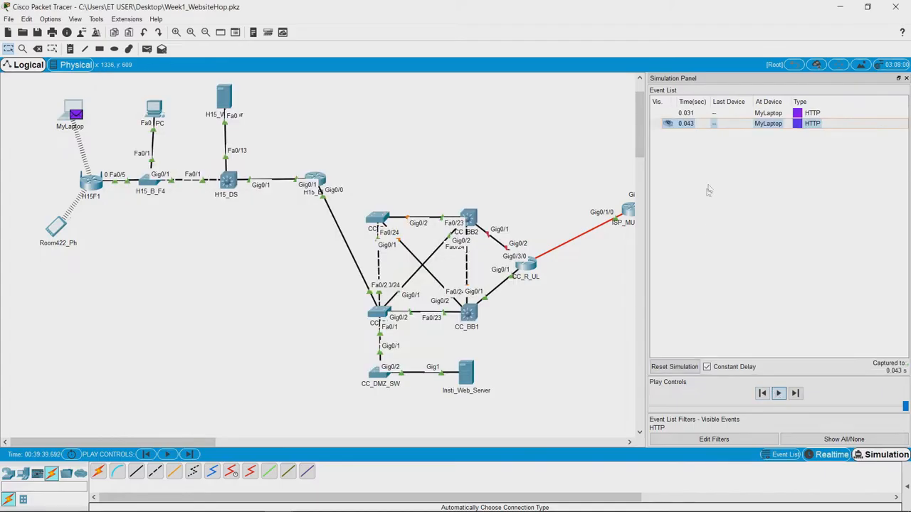
- Capture/Forward repeatedly so HTTP packets travel from MyLaptop through the switches to Insti_Web_Server and back
{"action": "left_click", "coordinate": [777, 393]}
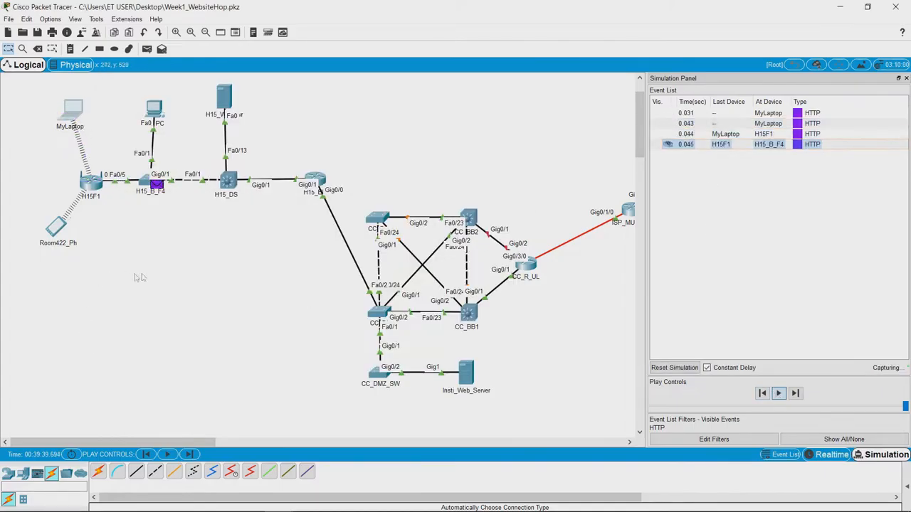
{"action": "left_click", "coordinate": [779, 392]}
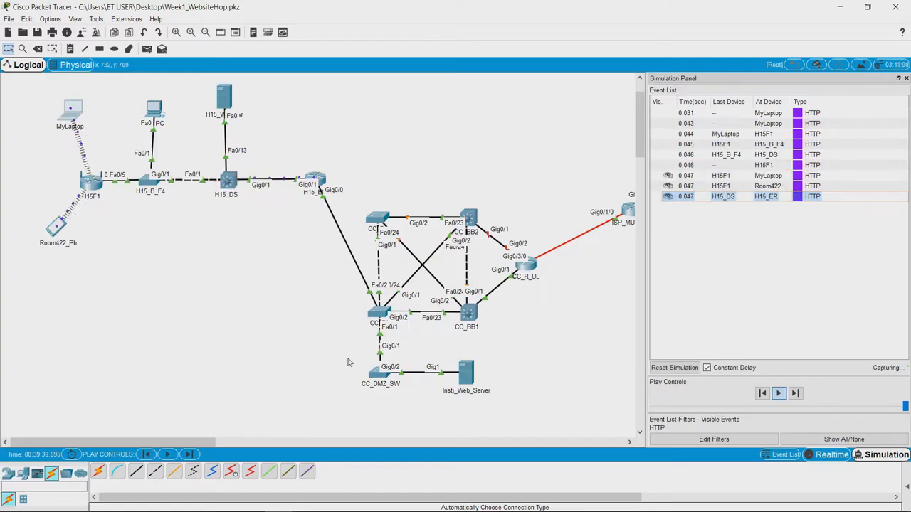
{"action": "left_click", "coordinate": [794, 393]}
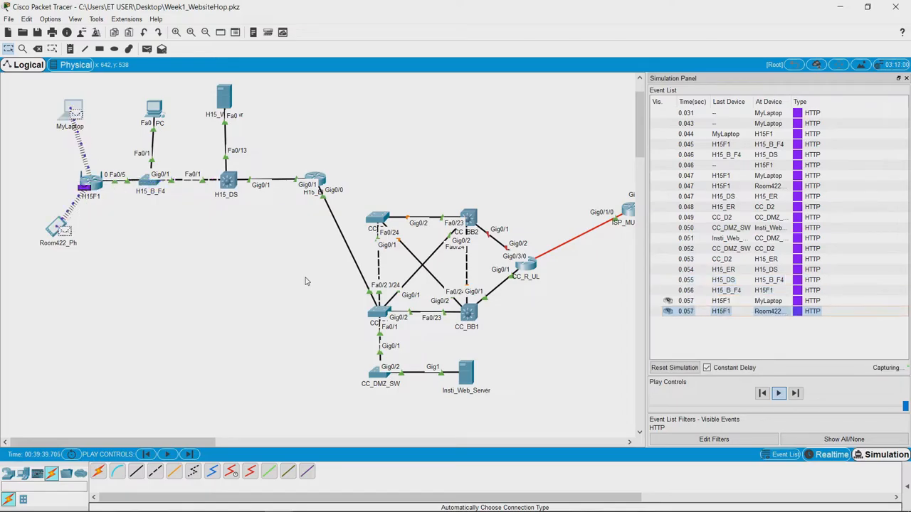
{"action": "left_click", "coordinate": [778, 392]}
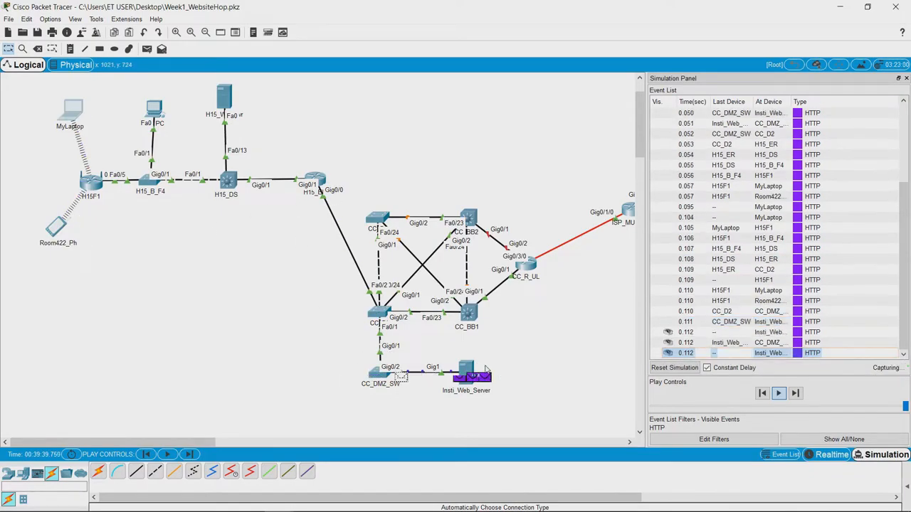
{"action": "left_click", "coordinate": [794, 392]}
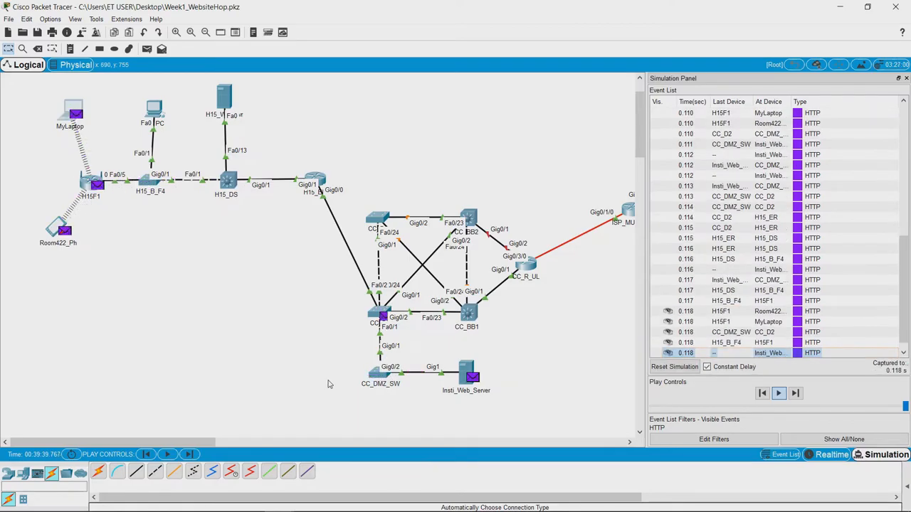
{"action": "left_click", "coordinate": [777, 393]}
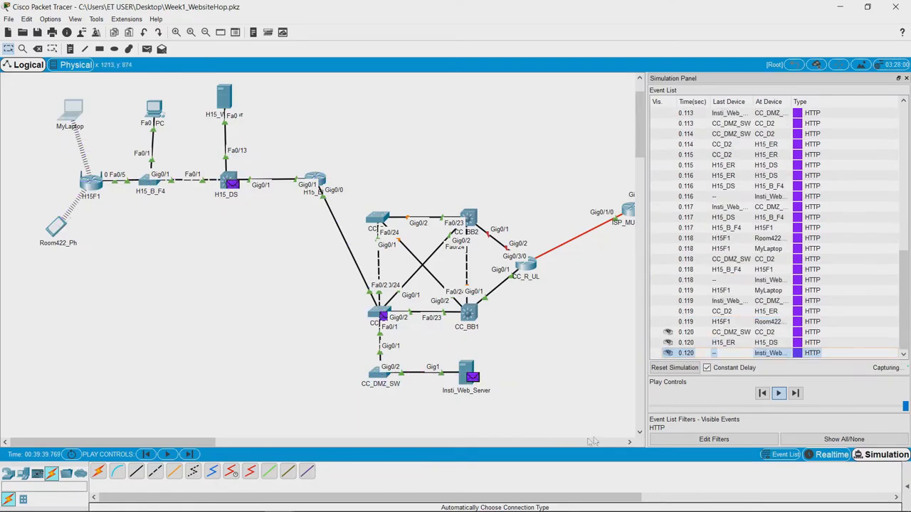
{"action": "left_click", "coordinate": [777, 392]}
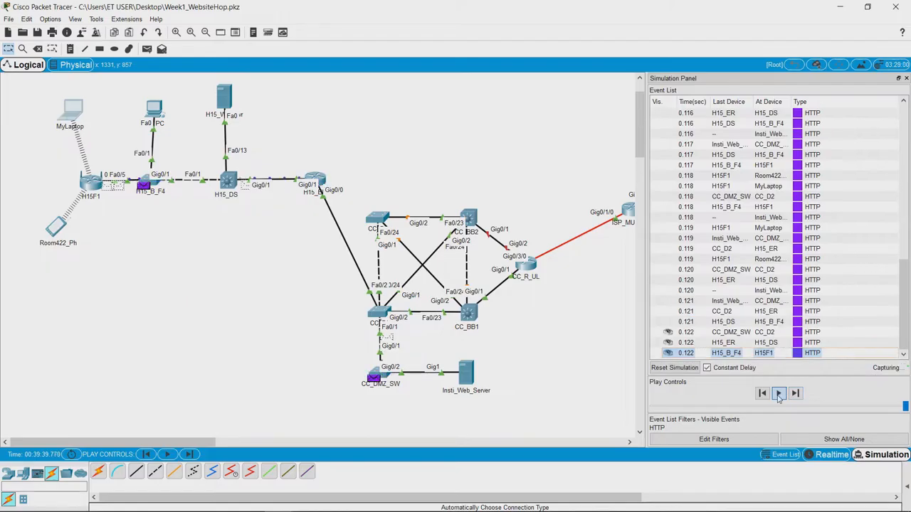
- Inspect the 0.044 s HTTP event at H15F1 in the PDU Information OSI model view
{"action": "left_click", "coordinate": [779, 393]}
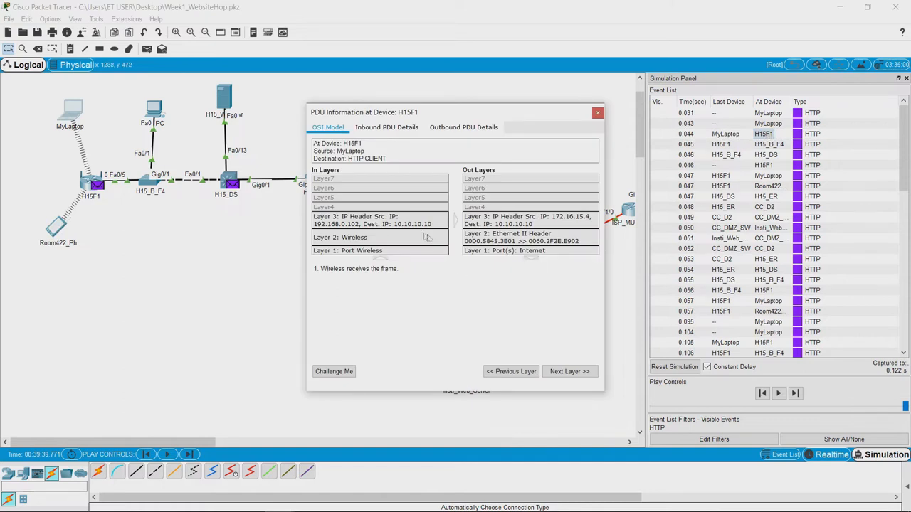
{"action": "mouse_move", "coordinate": [513, 254]}
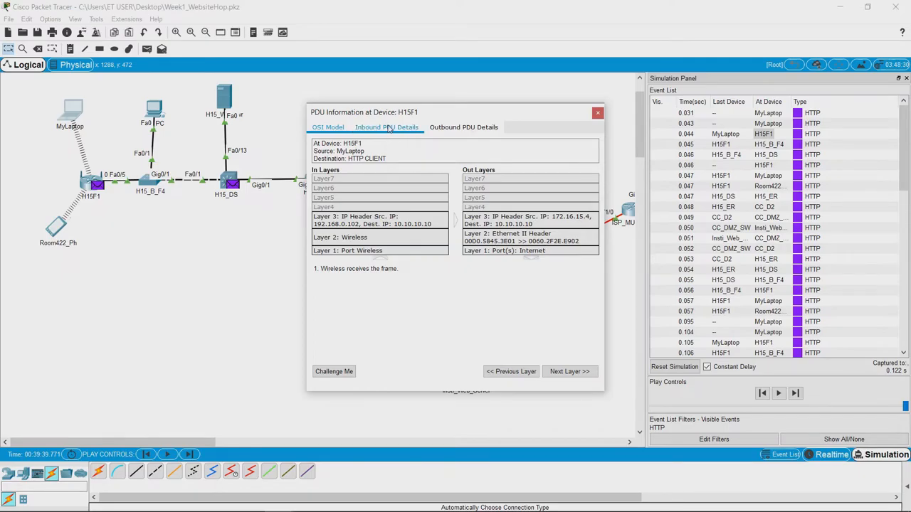
- Review the inbound IP, TCP and HTTP REQUEST headers, then view the CC_DMZ_SW response from port 80 to 1044
{"action": "left_click", "coordinate": [388, 127]}
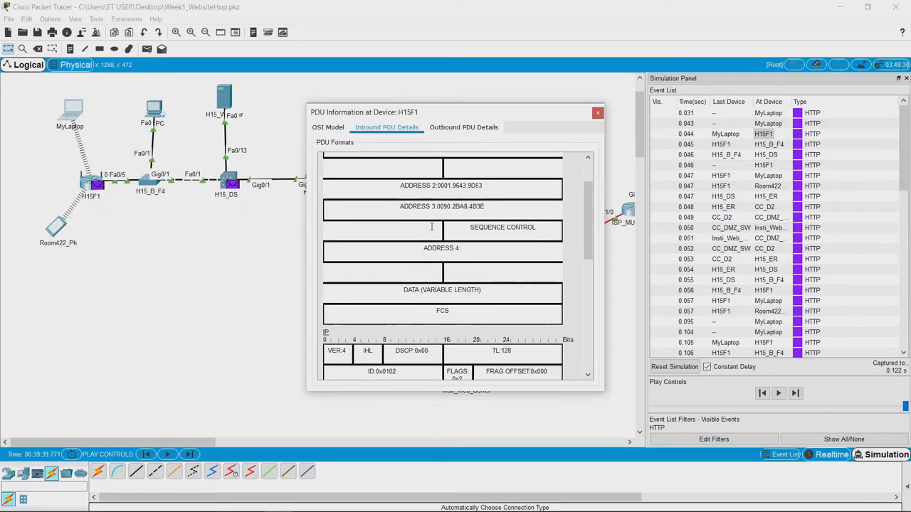
{"action": "scroll", "scroll_direction": "down", "scroll_amount": 3}
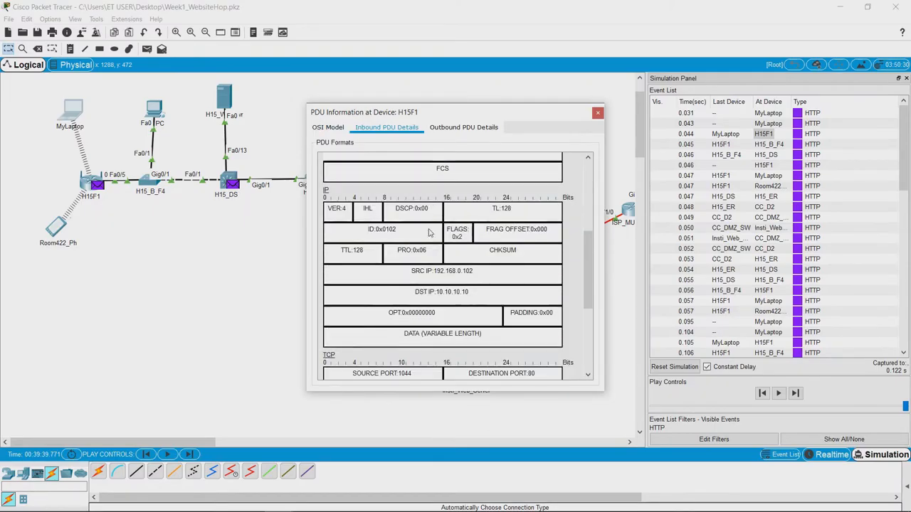
{"action": "scroll", "scroll_direction": "down", "scroll_amount": 3}
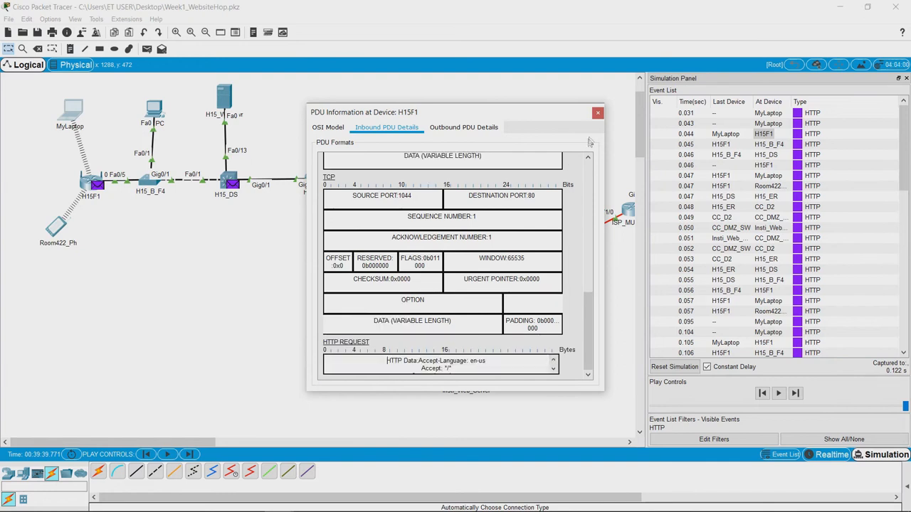
{"action": "left_click", "coordinate": [597, 112]}
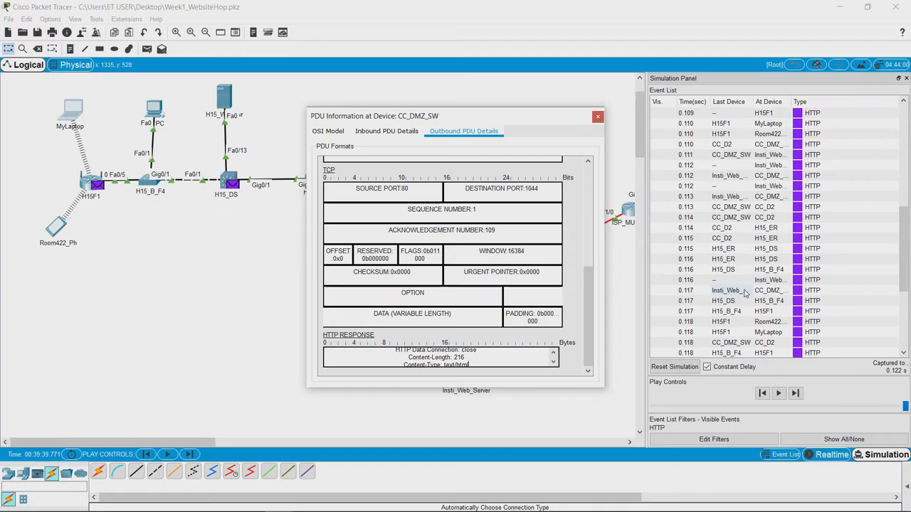
- Inspect a later CC_DMZ_SW response (port 80 to 1045, sequence 5921), review its OSI model, and close the dialog
{"action": "left_click", "coordinate": [327, 131]}
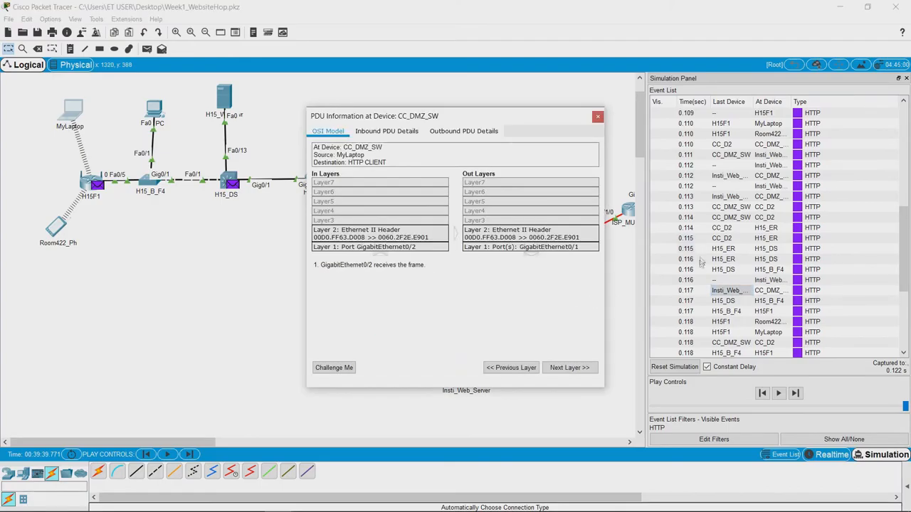
{"action": "scroll", "scroll_direction": "down", "scroll_amount": 3}
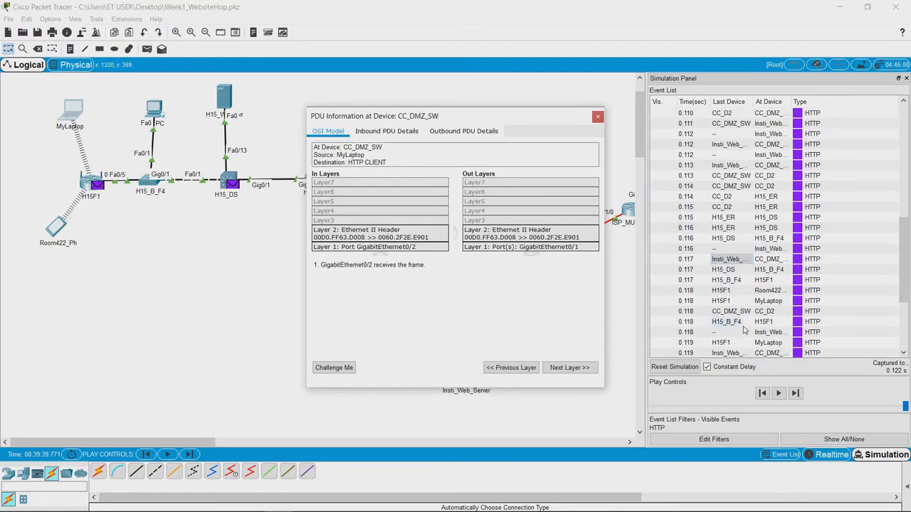
{"action": "left_click", "coordinate": [464, 131]}
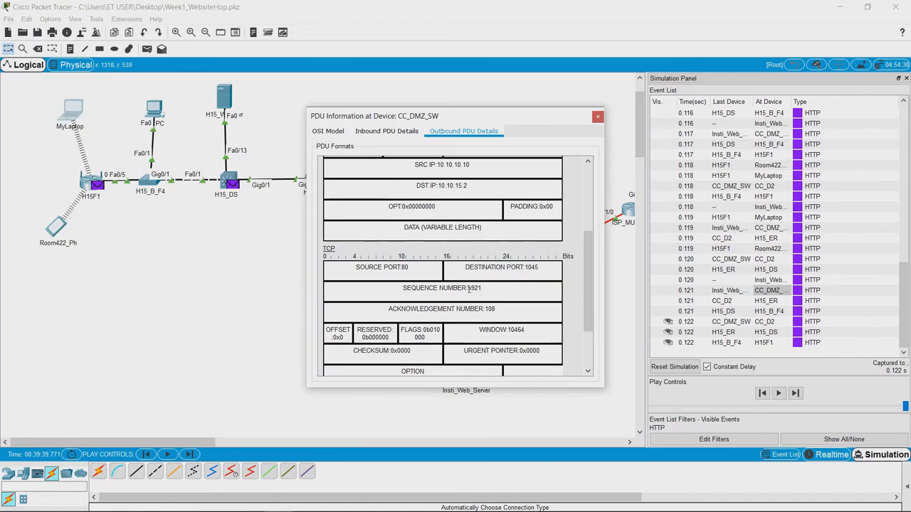
{"action": "double_click", "coordinate": [474, 288]}
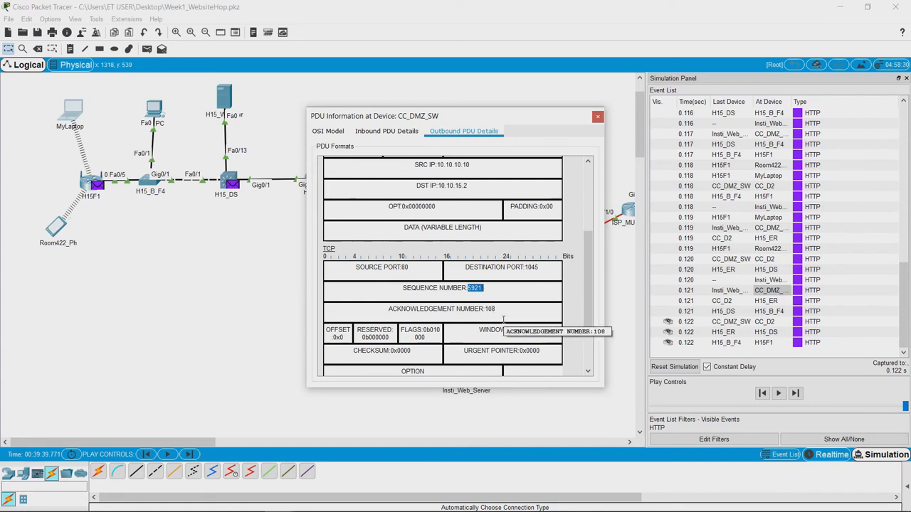
{"action": "mouse_move", "coordinate": [467, 288]}
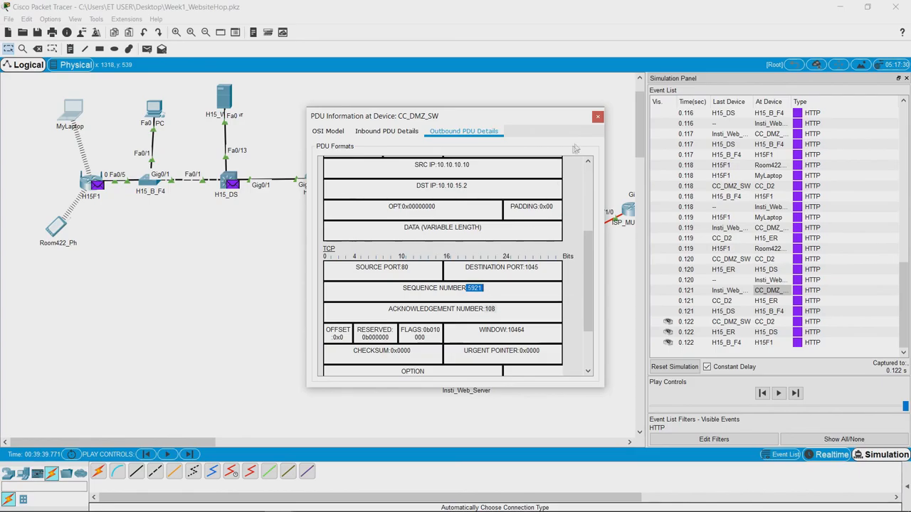
{"action": "left_click", "coordinate": [327, 131]}
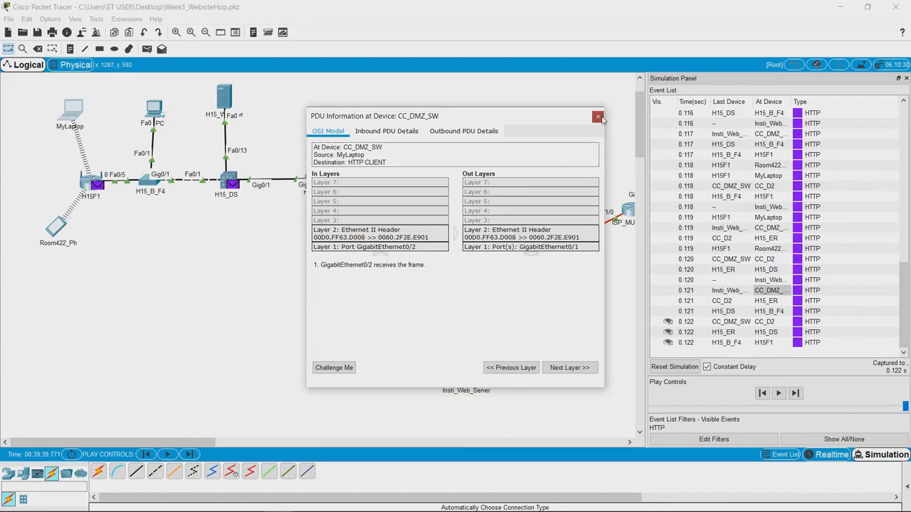
{"action": "left_click", "coordinate": [598, 117]}
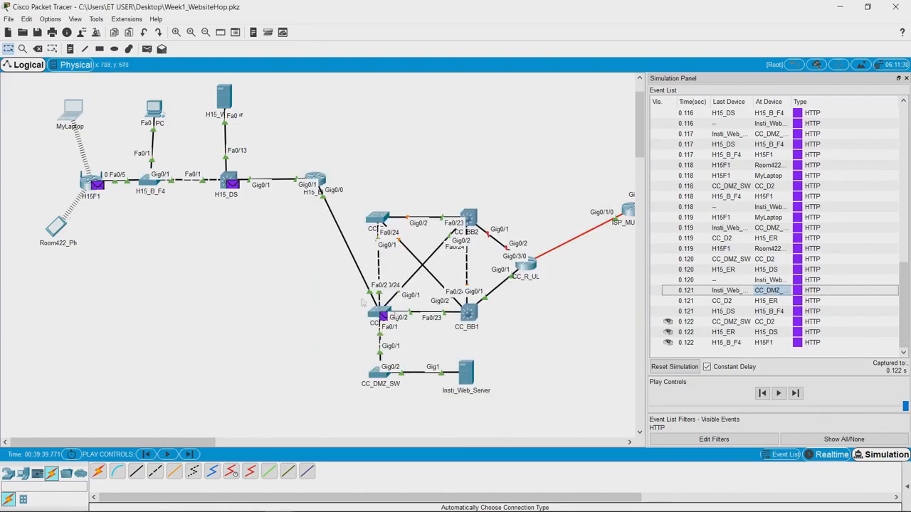